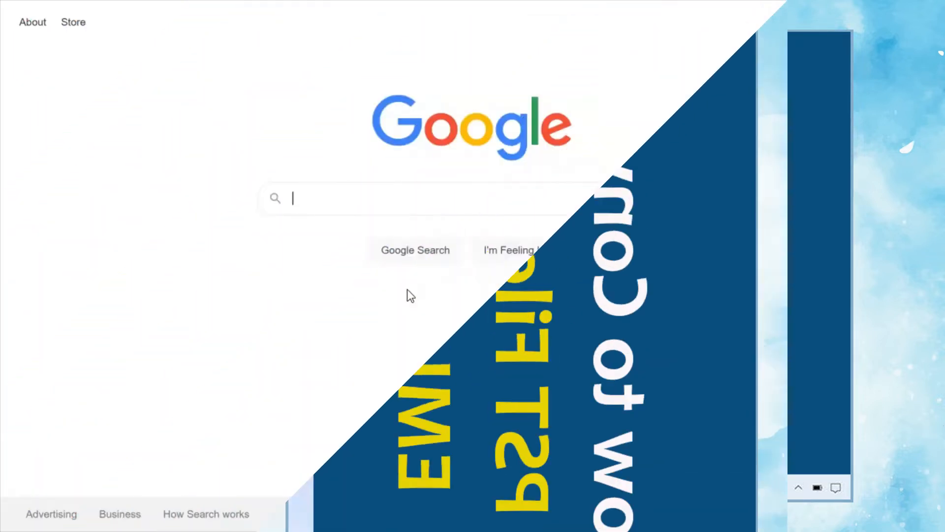
- Search Google for 'SysTool', reach the PST File Converter product page and download the software
{"action": "type", "text": "SysTools PST Converter"}
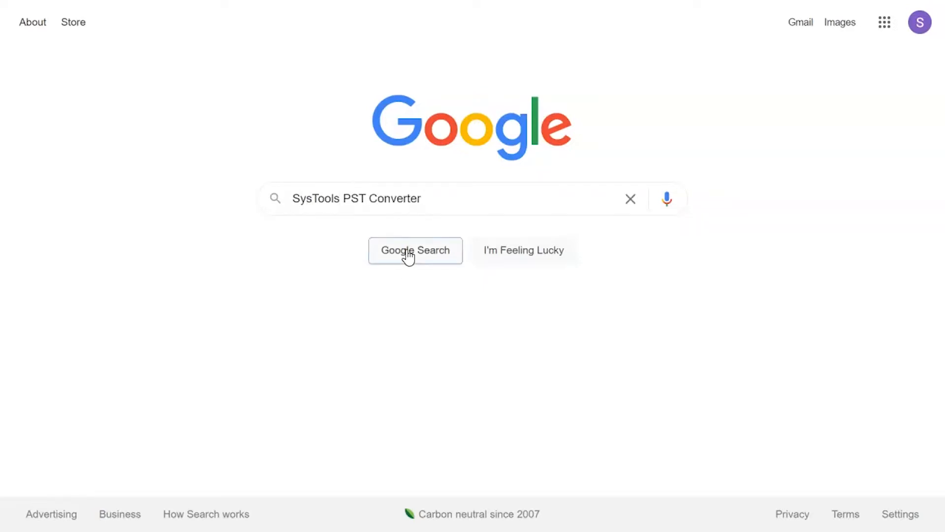
{"action": "left_click", "coordinate": [414, 250]}
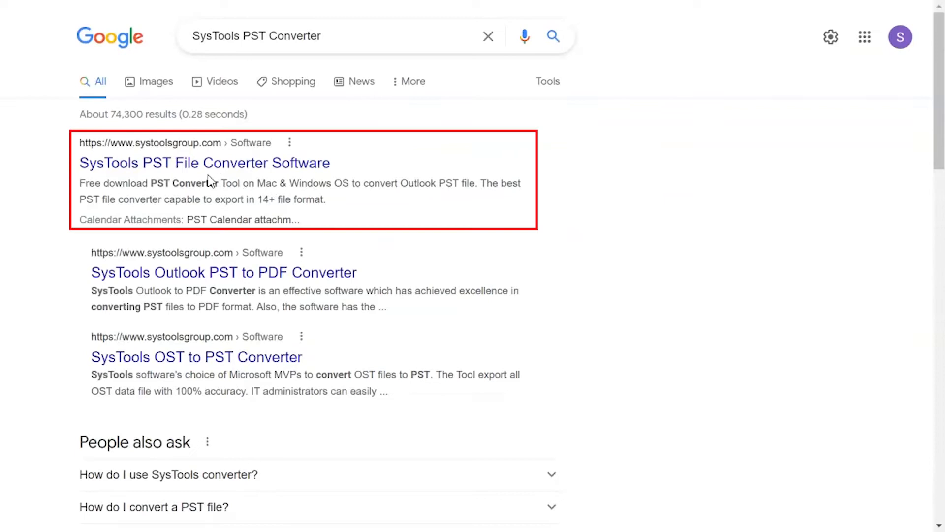
{"action": "mouse_move", "coordinate": [181, 165]}
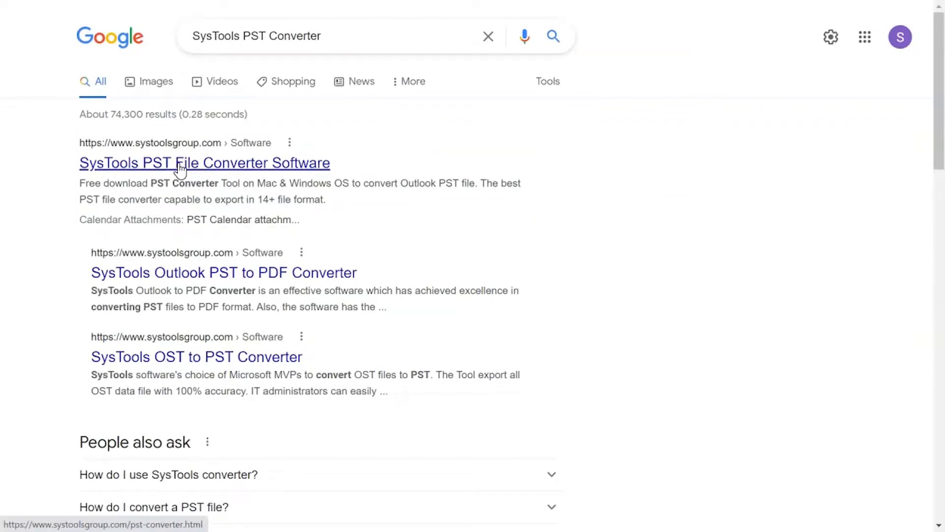
{"action": "left_click", "coordinate": [205, 162]}
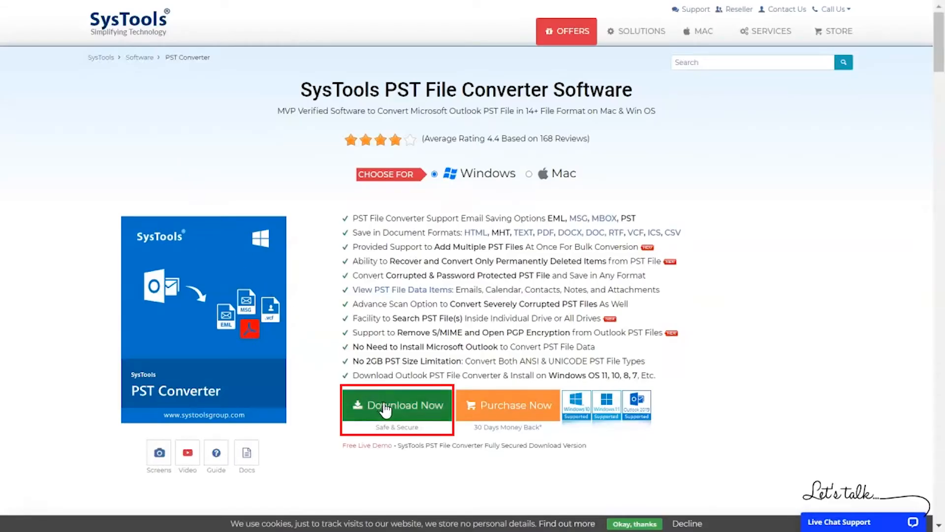
{"action": "left_click", "coordinate": [396, 405]}
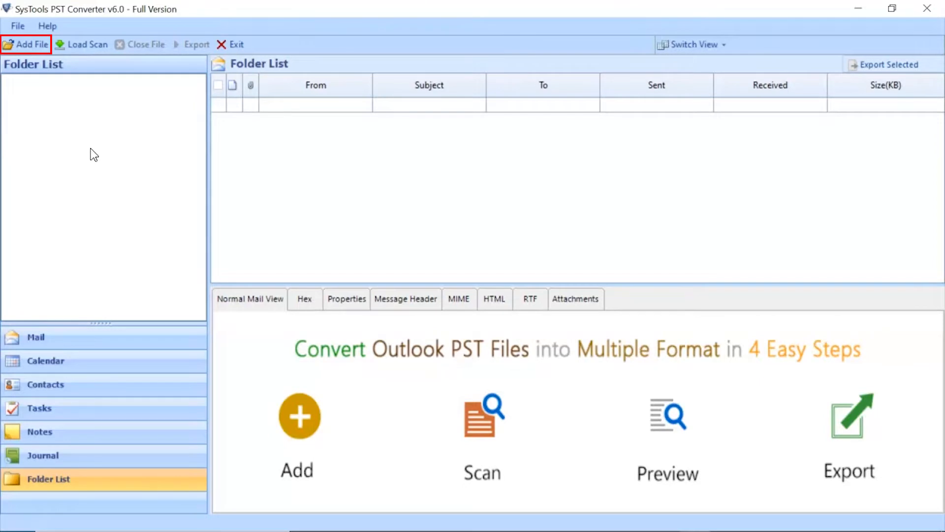
- Add the mailbox .pst from E:\DATA via Add File > Select File and scan it
{"action": "left_click", "coordinate": [31, 45]}
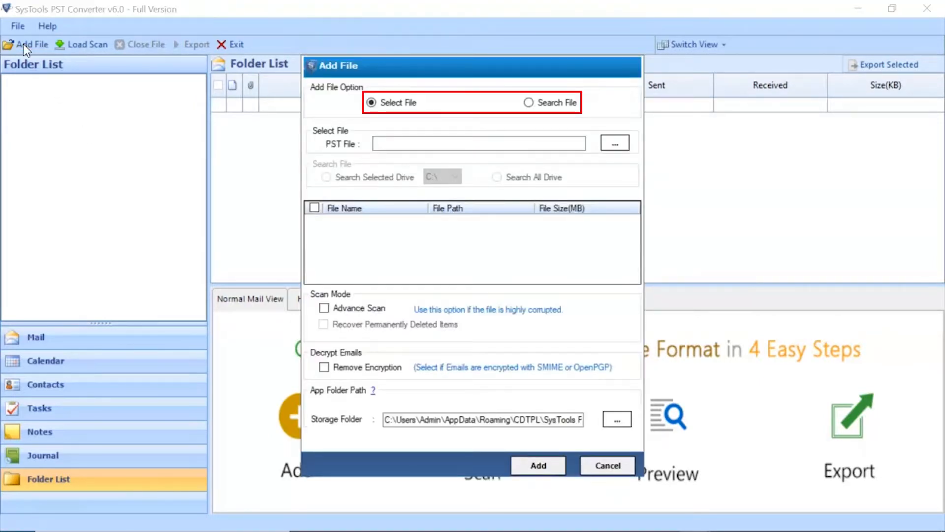
{"action": "left_click", "coordinate": [372, 103]}
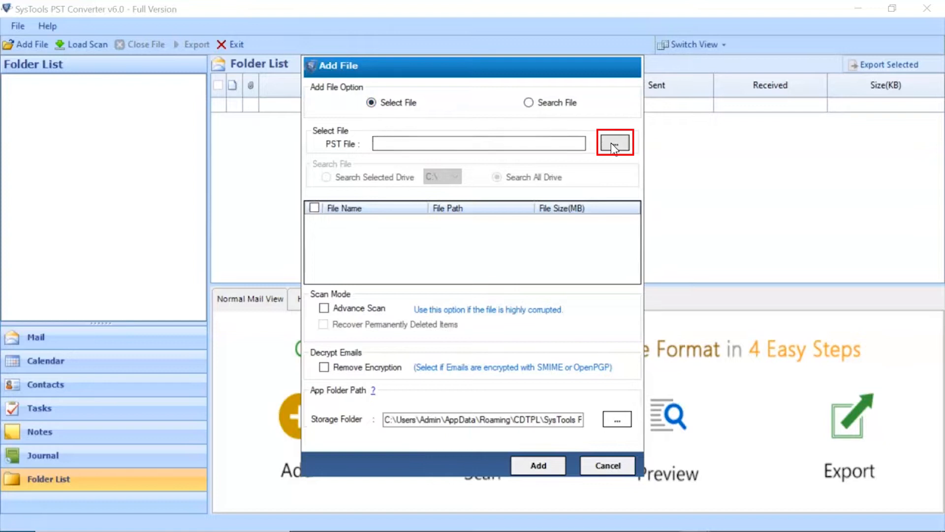
{"action": "left_click", "coordinate": [614, 143]}
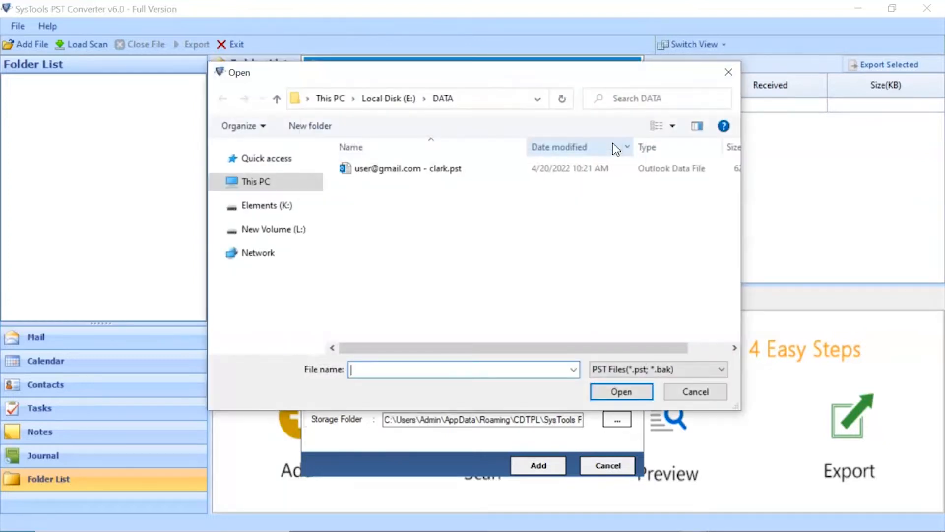
{"action": "left_click", "coordinate": [409, 168]}
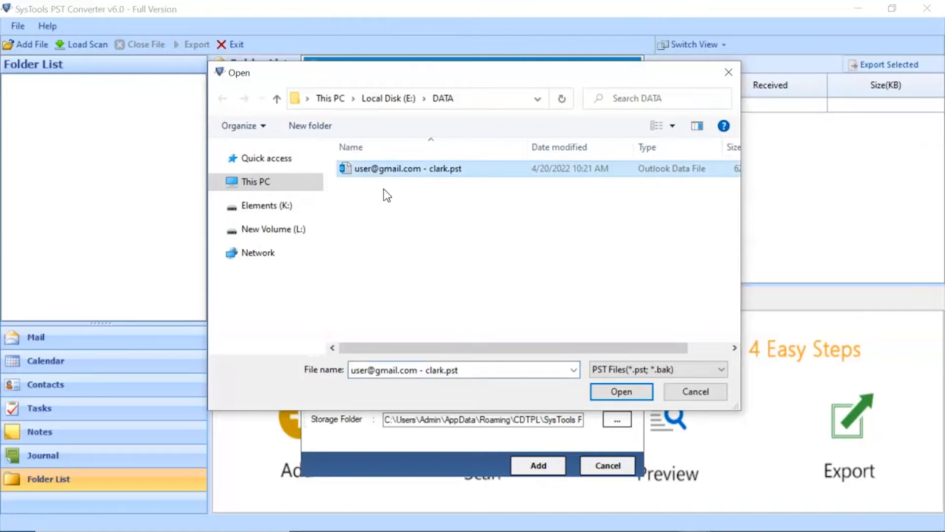
{"action": "left_click", "coordinate": [621, 390]}
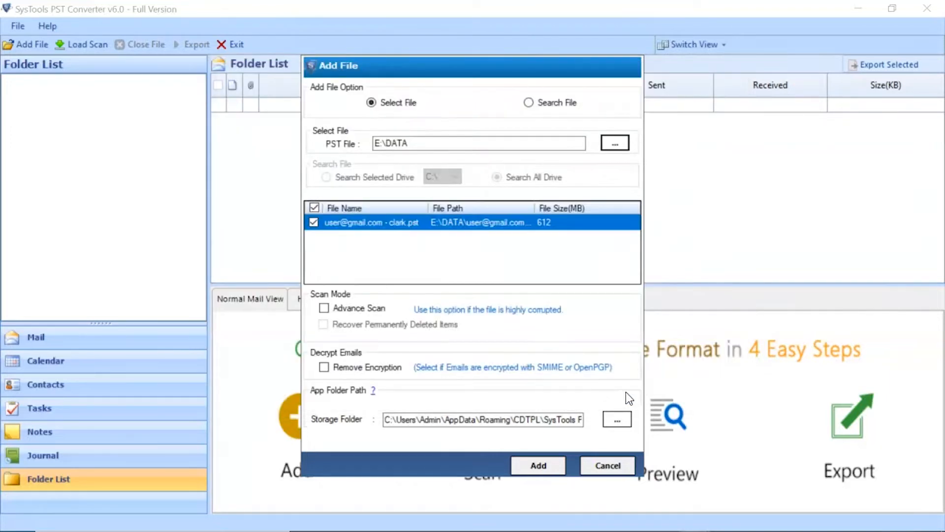
{"action": "left_click", "coordinate": [538, 465]}
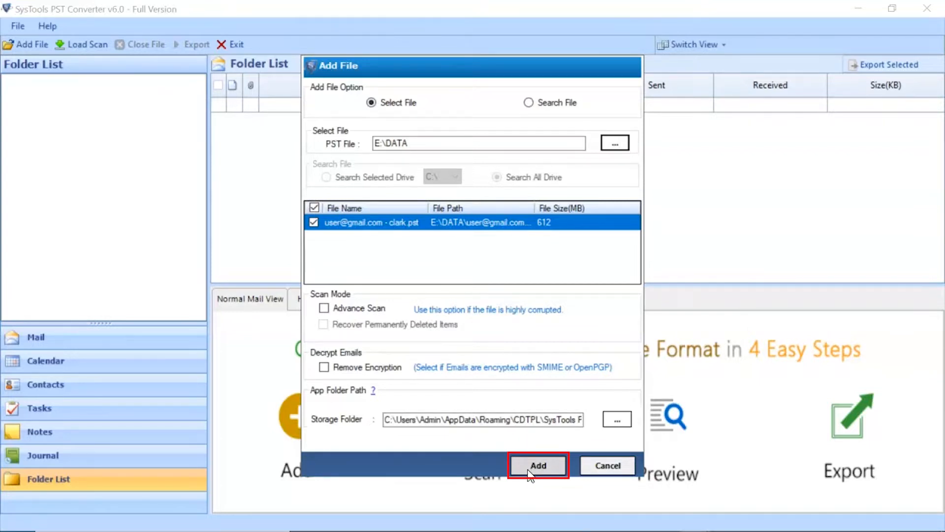
{"action": "left_click", "coordinate": [537, 464]}
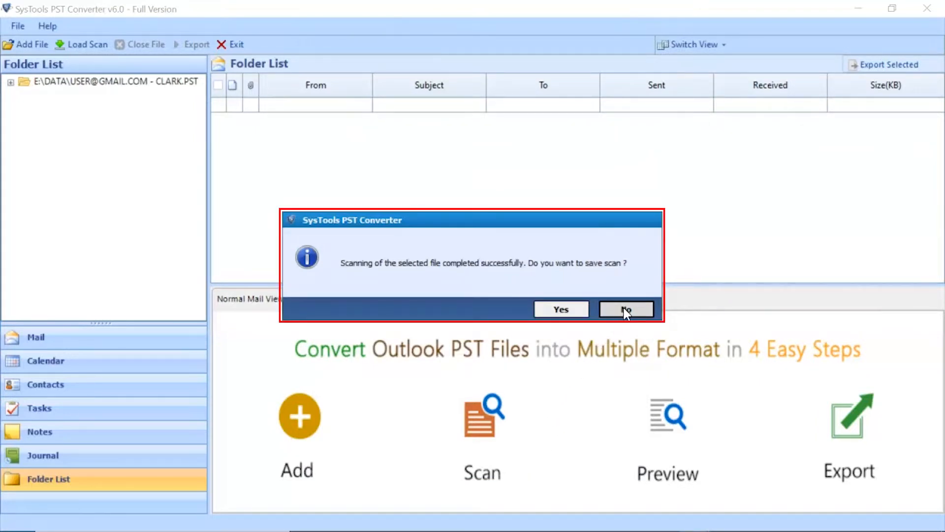
- Decline saving the scan results and list the Inbox's 3688 messages with the first previewed
{"action": "left_click", "coordinate": [626, 309]}
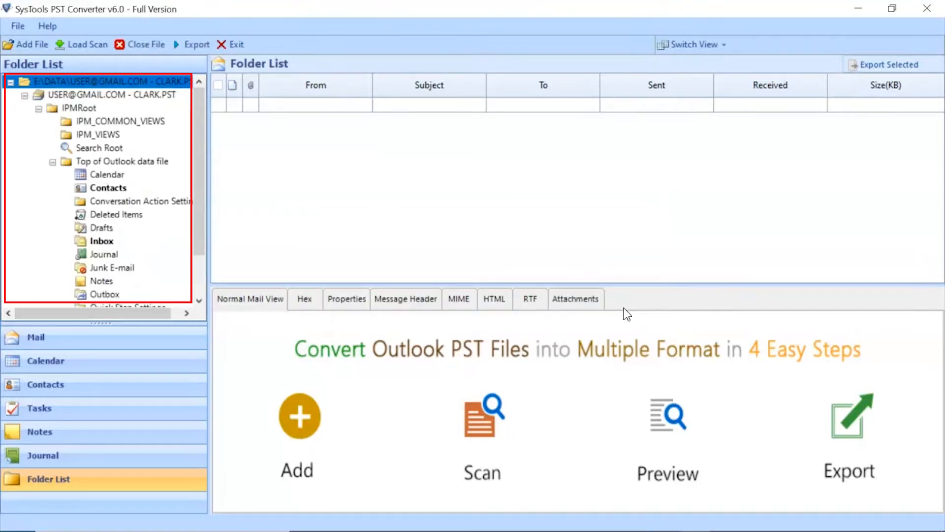
{"action": "mouse_move", "coordinate": [238, 245]}
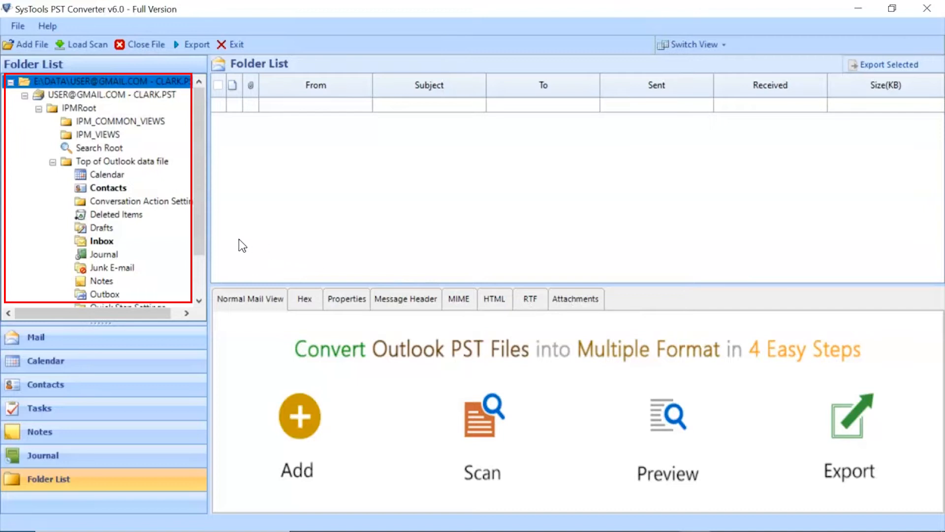
{"action": "scroll", "scroll_direction": "down", "scroll_amount": 3}
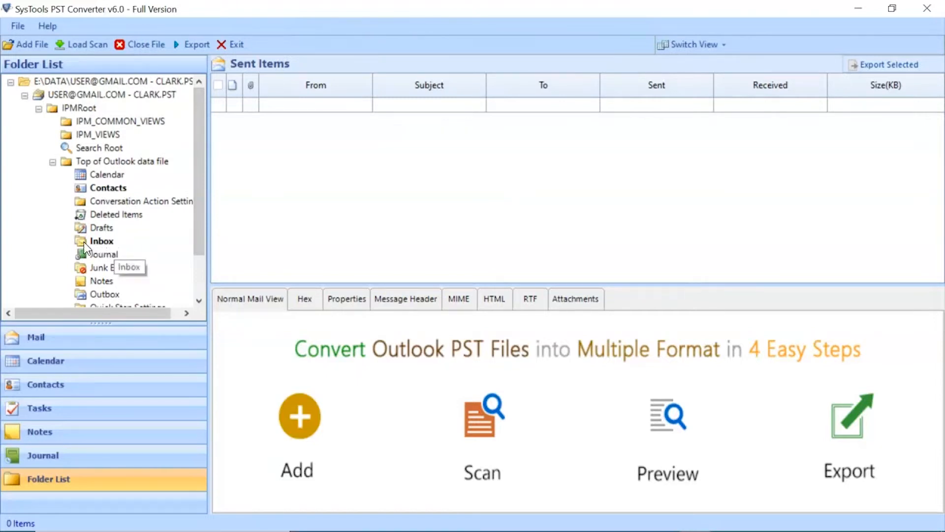
{"action": "left_click", "coordinate": [102, 240]}
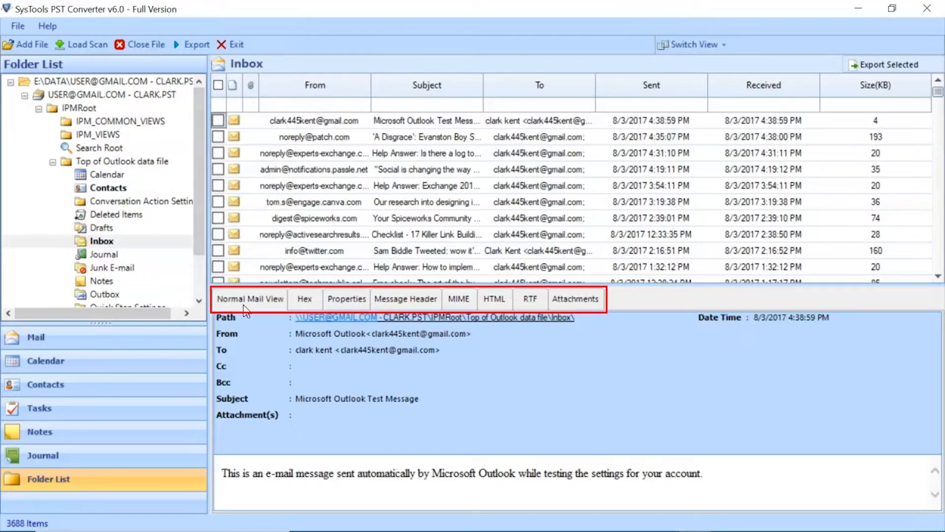
{"action": "left_click", "coordinate": [304, 298]}
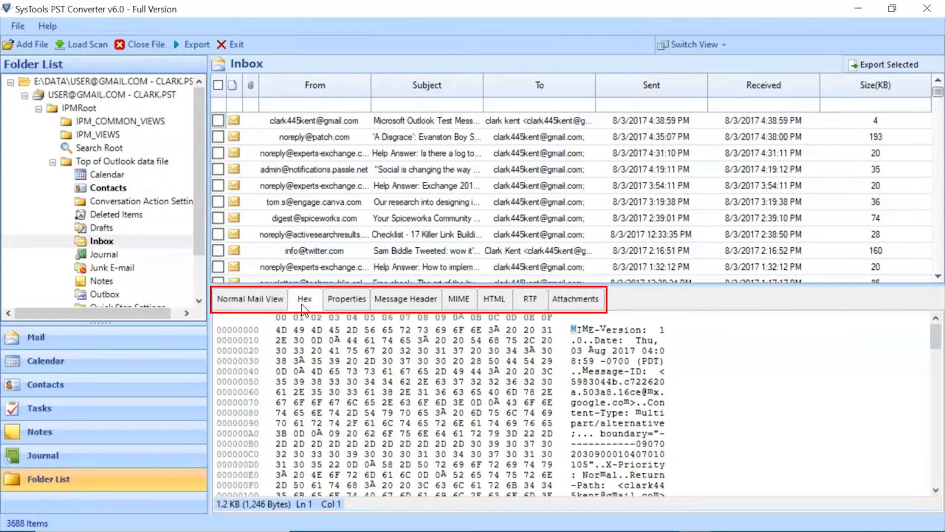
{"action": "left_click", "coordinate": [405, 298]}
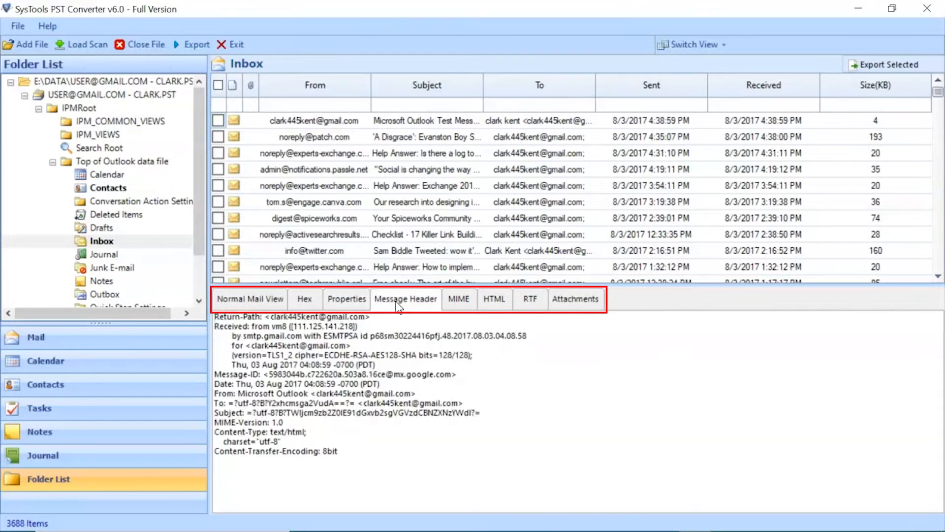
{"action": "left_click", "coordinate": [459, 298]}
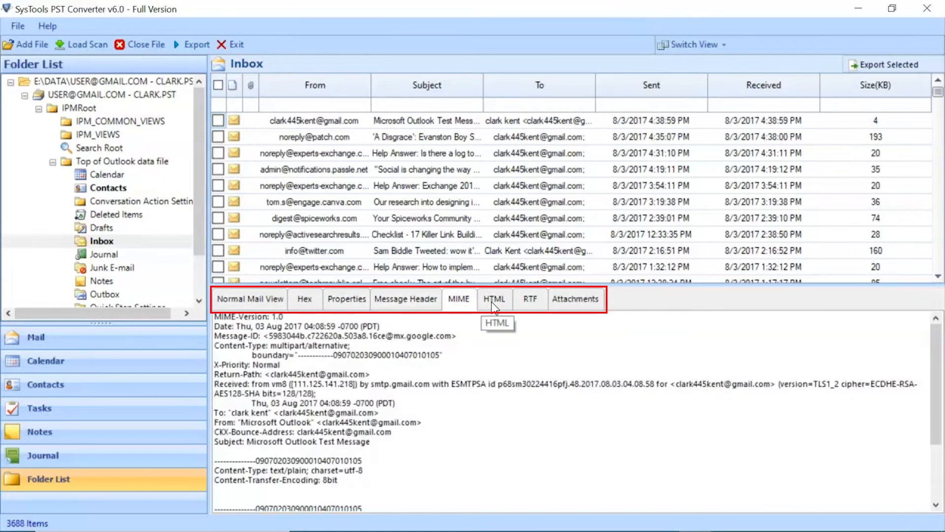
{"action": "left_click", "coordinate": [575, 298]}
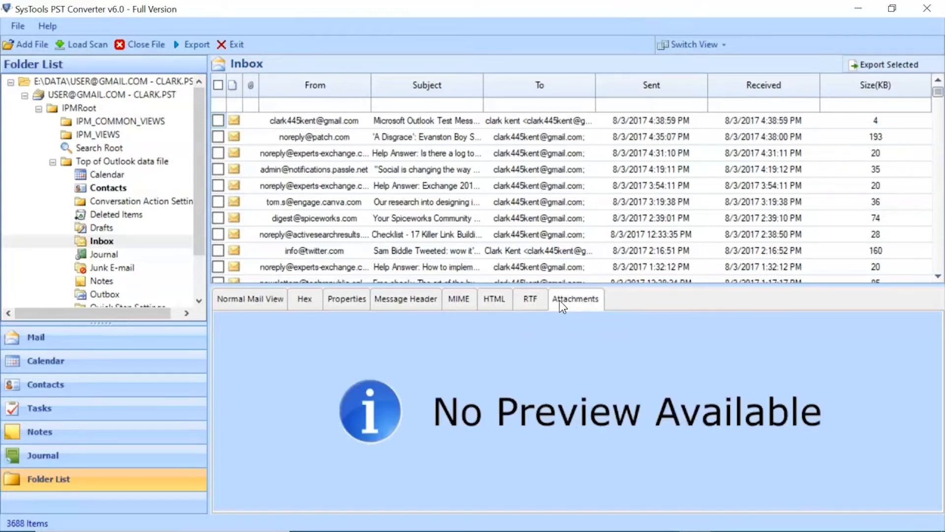
{"action": "left_click", "coordinate": [249, 299]}
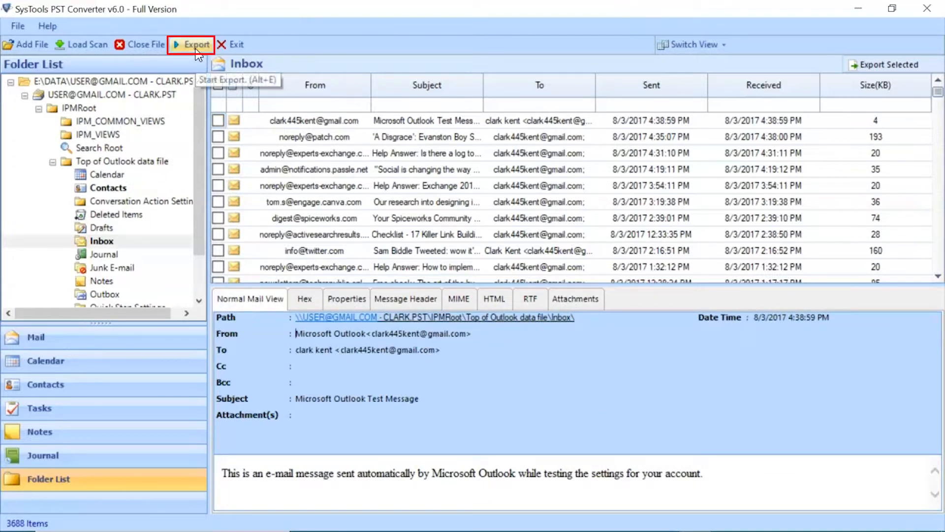
- In Export Options, expand the Outlook data file tree with all folders checked and choose EML
{"action": "left_click", "coordinate": [194, 45]}
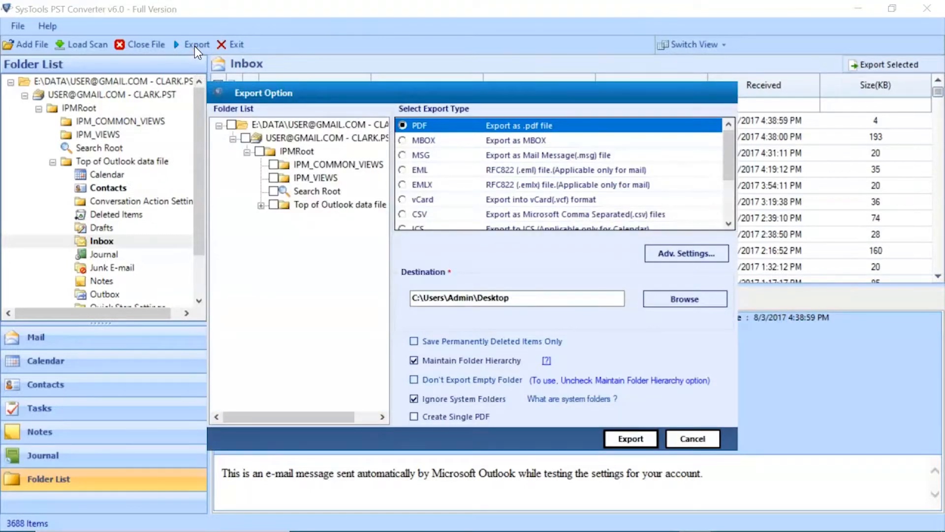
{"action": "left_click", "coordinate": [231, 124]}
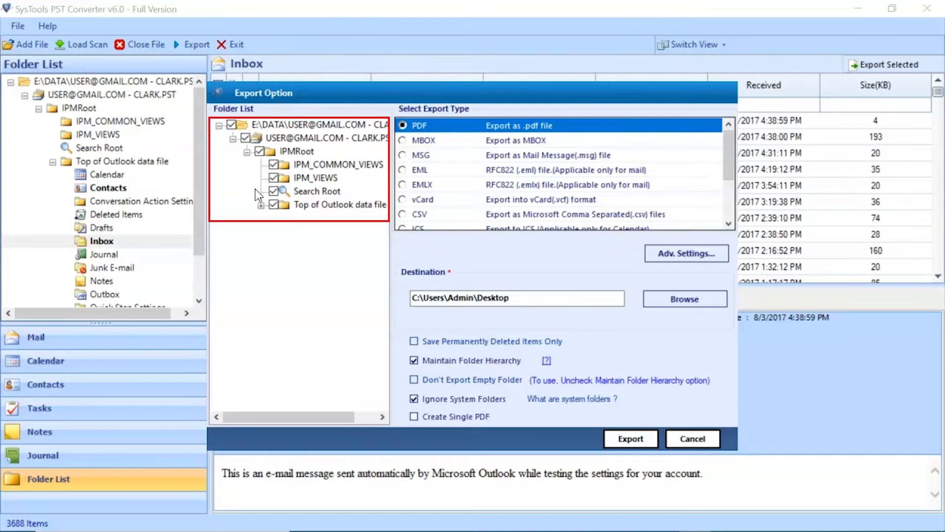
{"action": "left_click", "coordinate": [260, 204]}
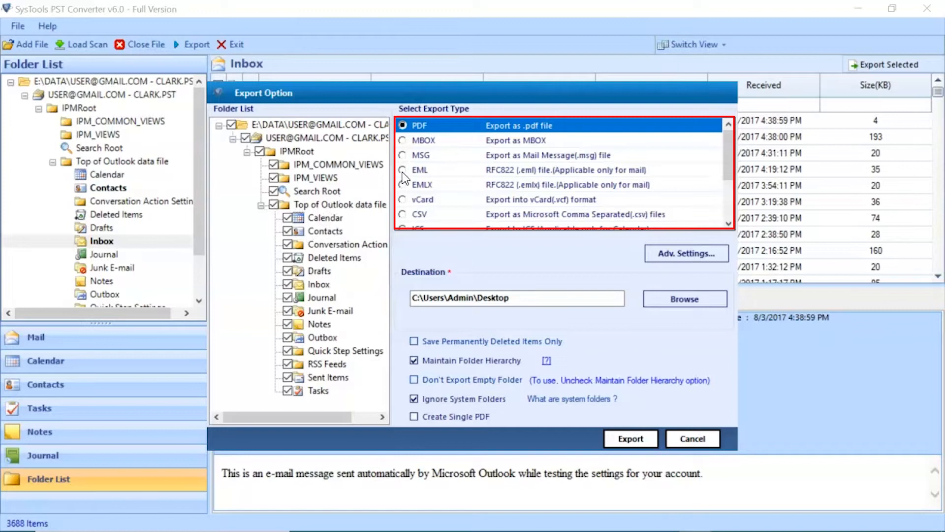
{"action": "left_click", "coordinate": [402, 169]}
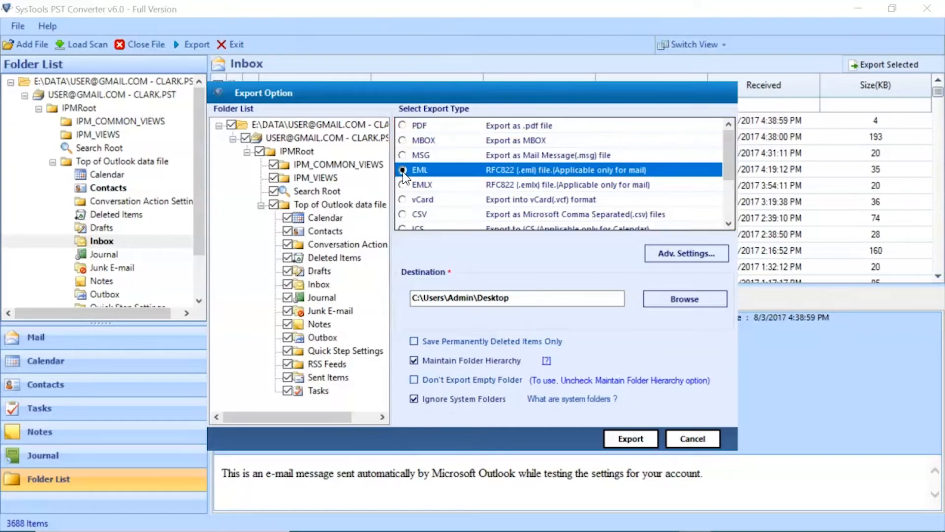
{"action": "left_click", "coordinate": [403, 169]}
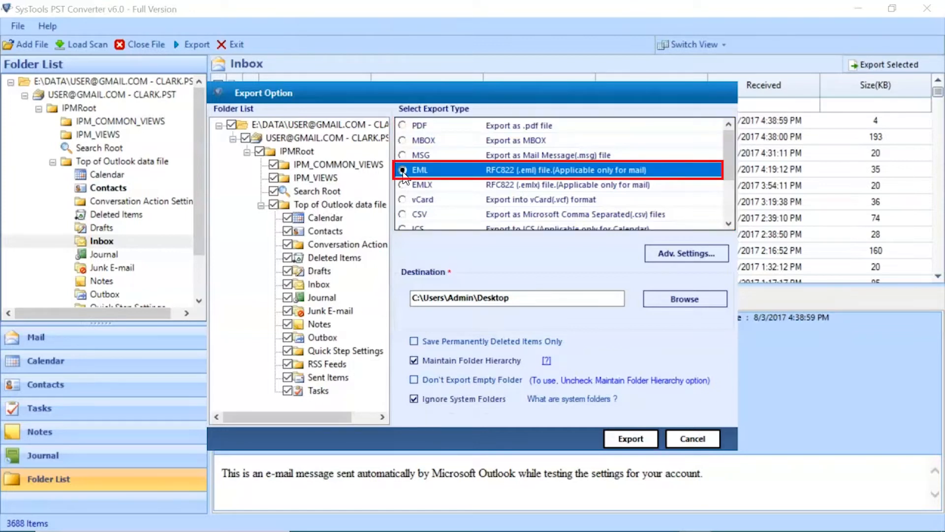
{"action": "left_click", "coordinate": [403, 169]}
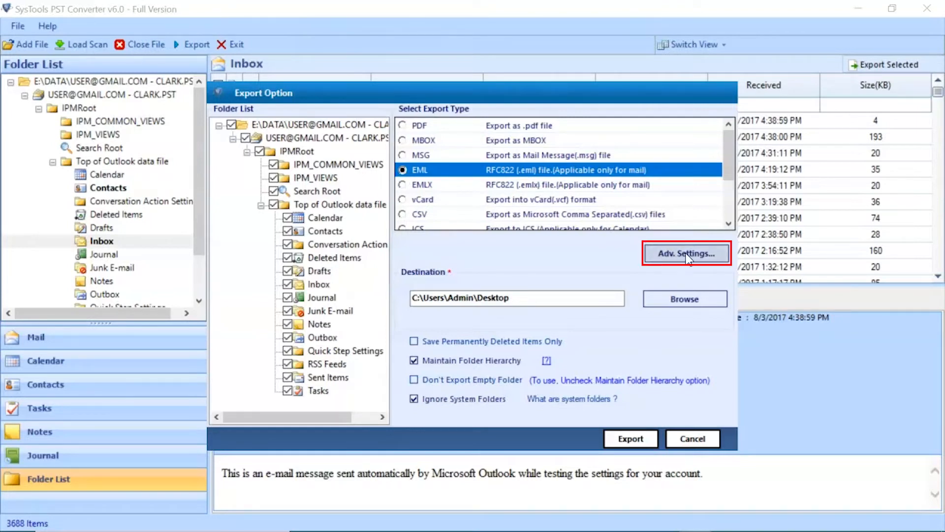
- In Adv. Settings, keep Subject naming with the date range filter off and save the EML settings
{"action": "left_click", "coordinate": [685, 253]}
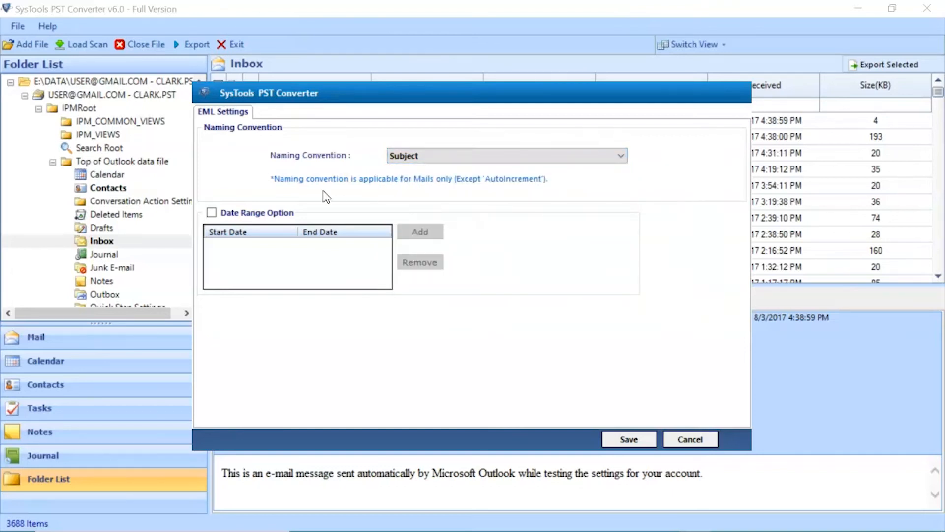
{"action": "left_click", "coordinate": [211, 213]}
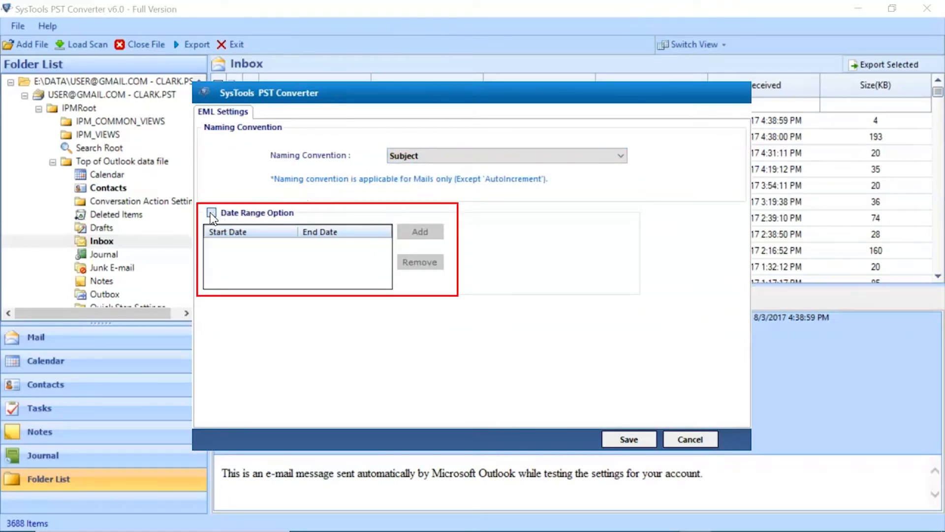
{"action": "left_click", "coordinate": [211, 212]}
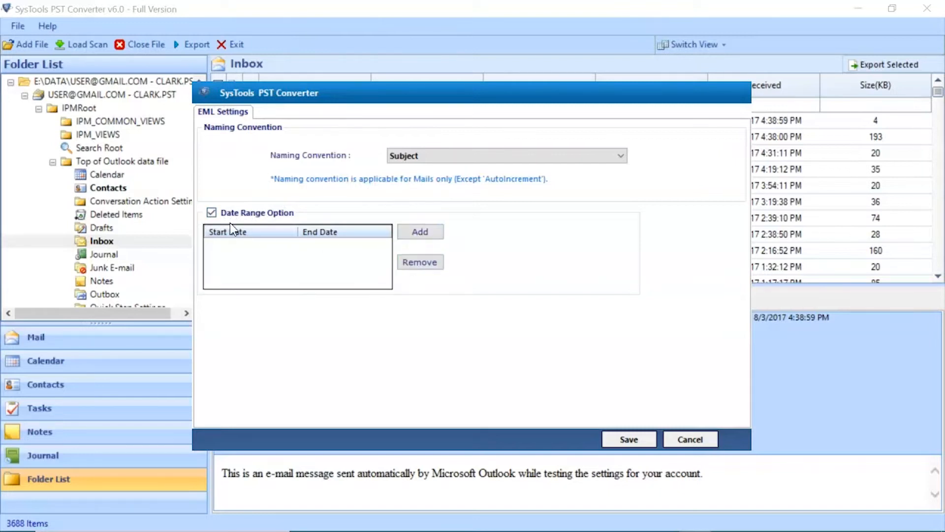
{"action": "left_click", "coordinate": [210, 213]}
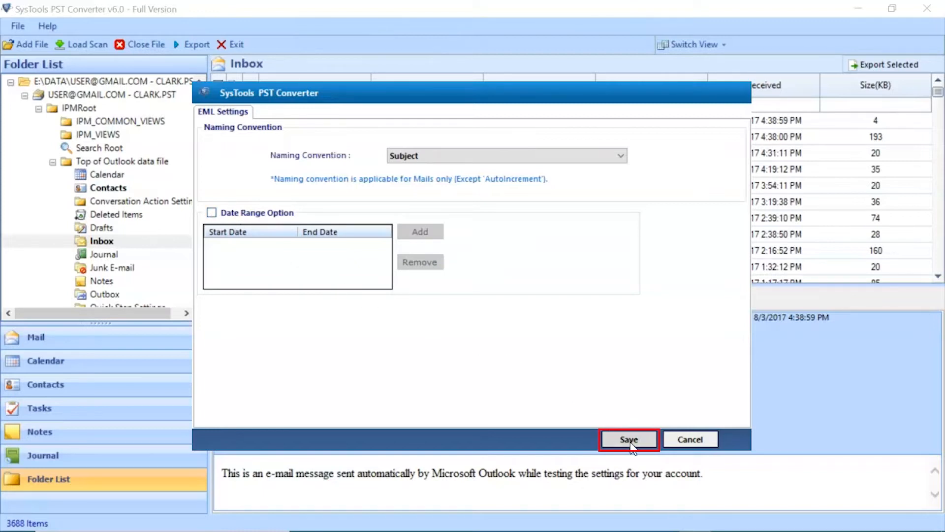
{"action": "left_click", "coordinate": [628, 439]}
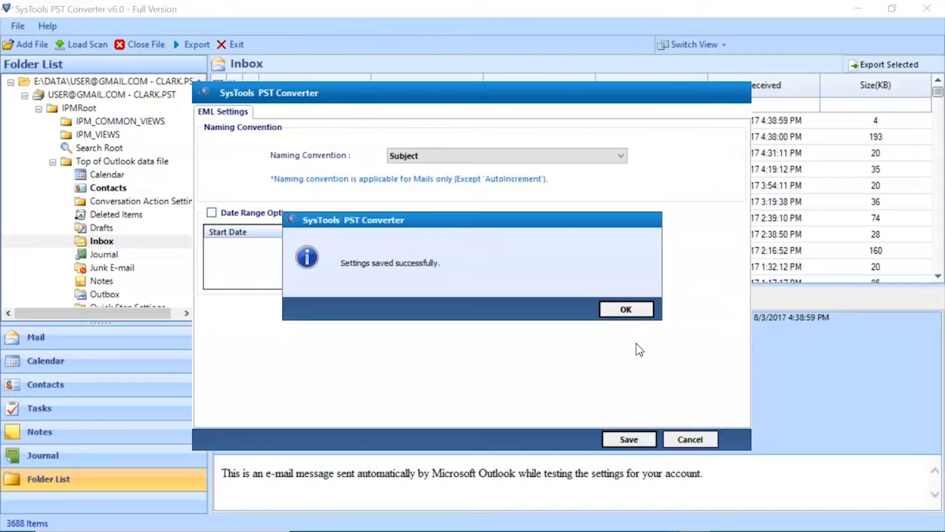
{"action": "left_click", "coordinate": [625, 309]}
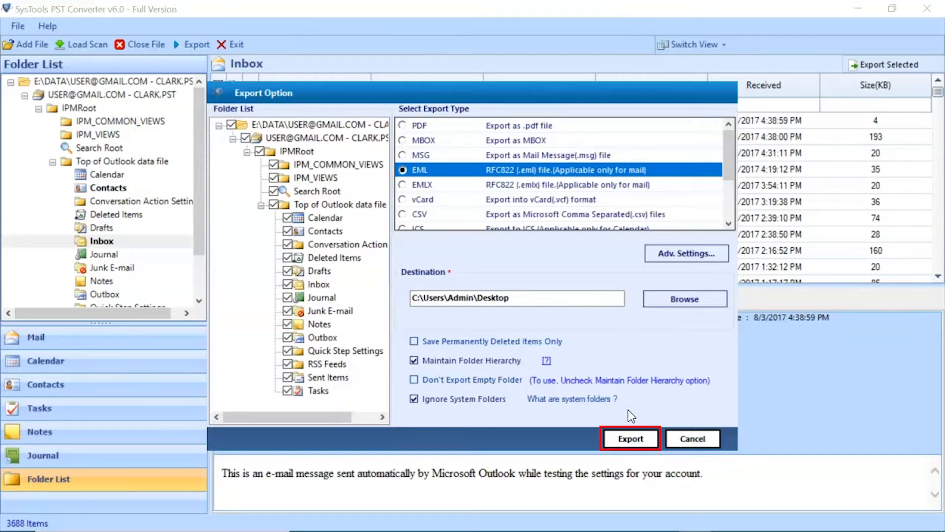
- Run the EML export, completing with 3687 items succeeded and none failed
{"action": "left_click", "coordinate": [630, 438]}
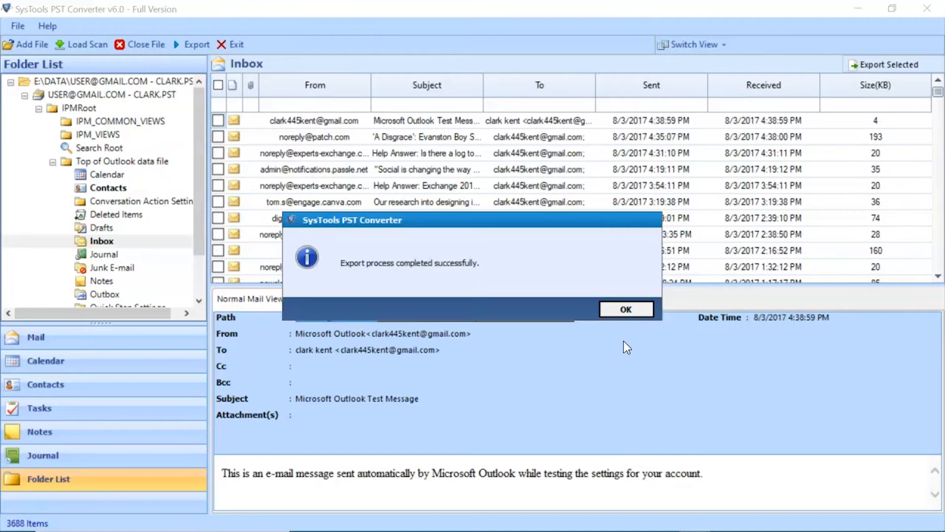
{"action": "left_click", "coordinate": [625, 308]}
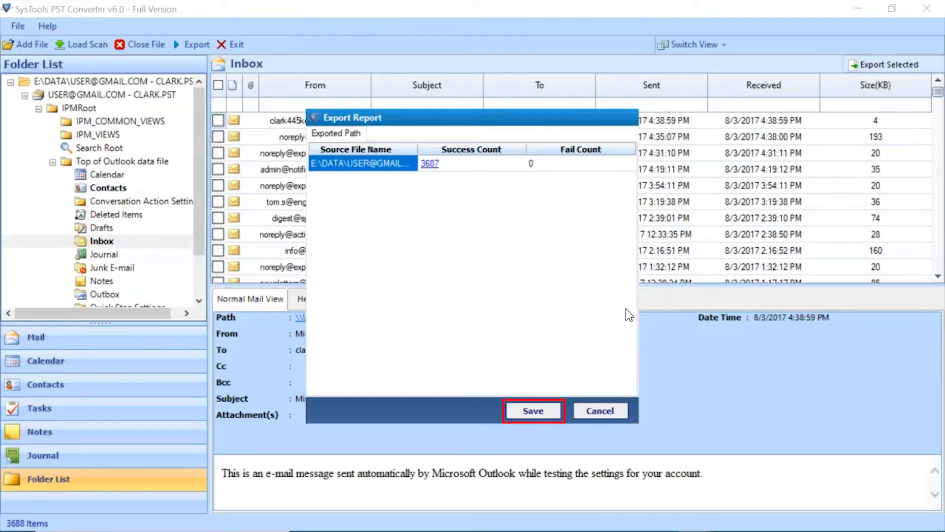
{"action": "mouse_move", "coordinate": [544, 394]}
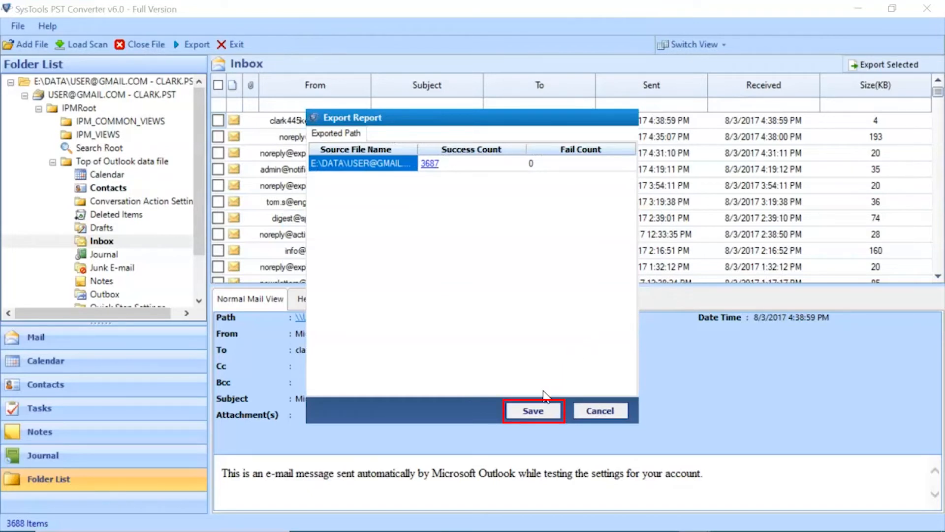
- Save the export report as 'exported data' CSV in E:\DATA
{"action": "left_click", "coordinate": [533, 410]}
{"action": "type", "text": "exported data"}
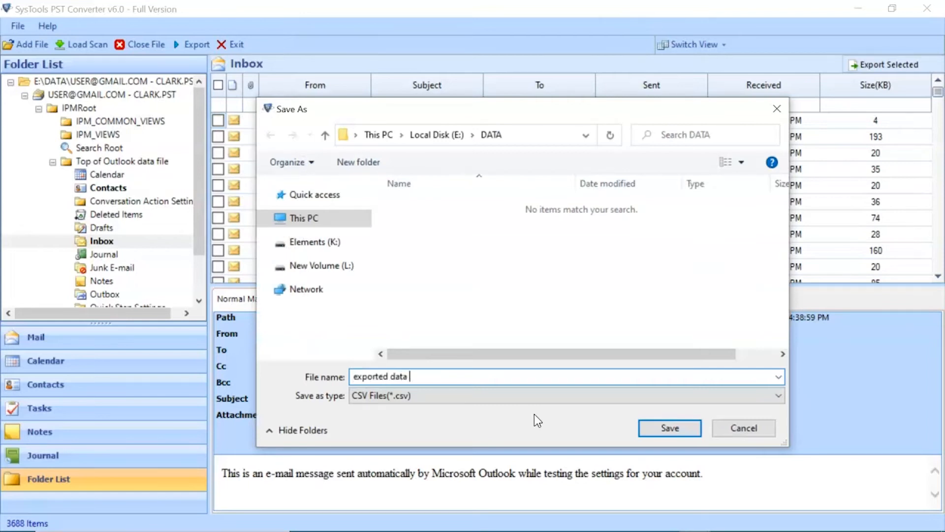
{"action": "left_click", "coordinate": [670, 427]}
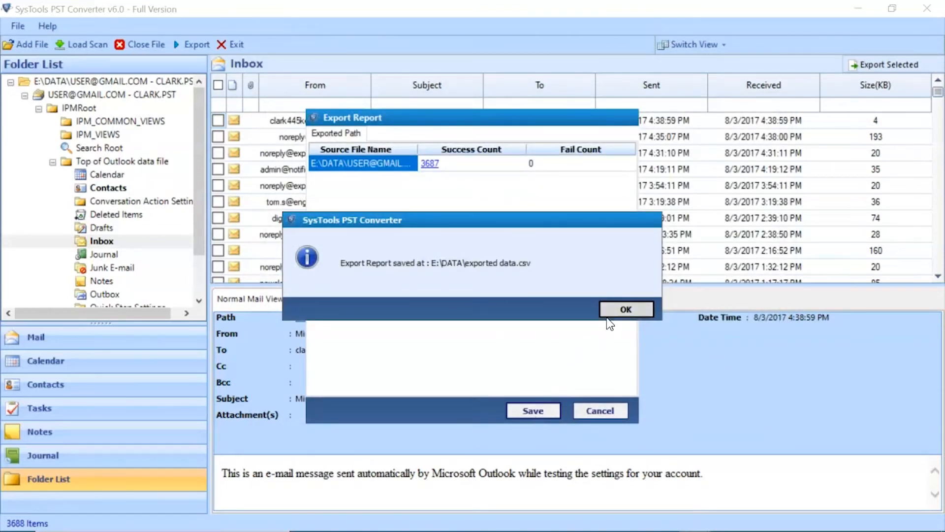
{"action": "left_click", "coordinate": [625, 308]}
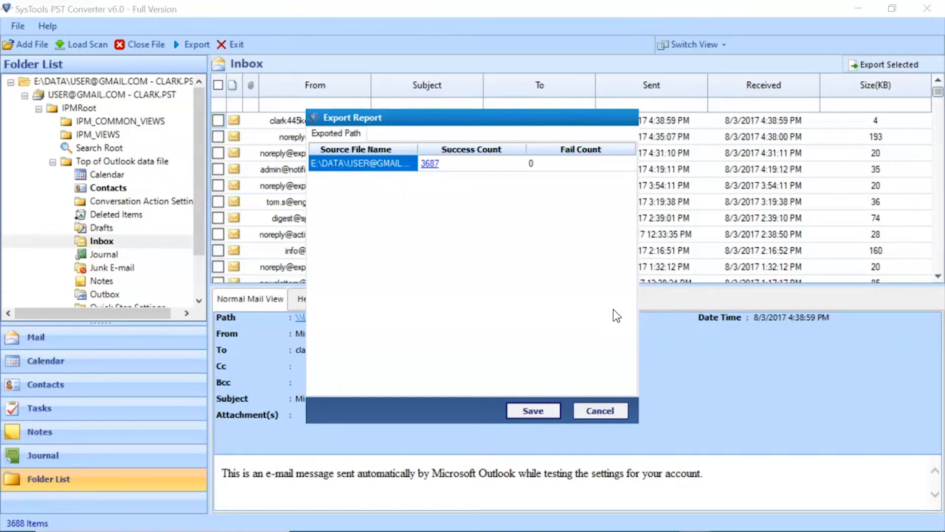
{"action": "left_click", "coordinate": [430, 163]}
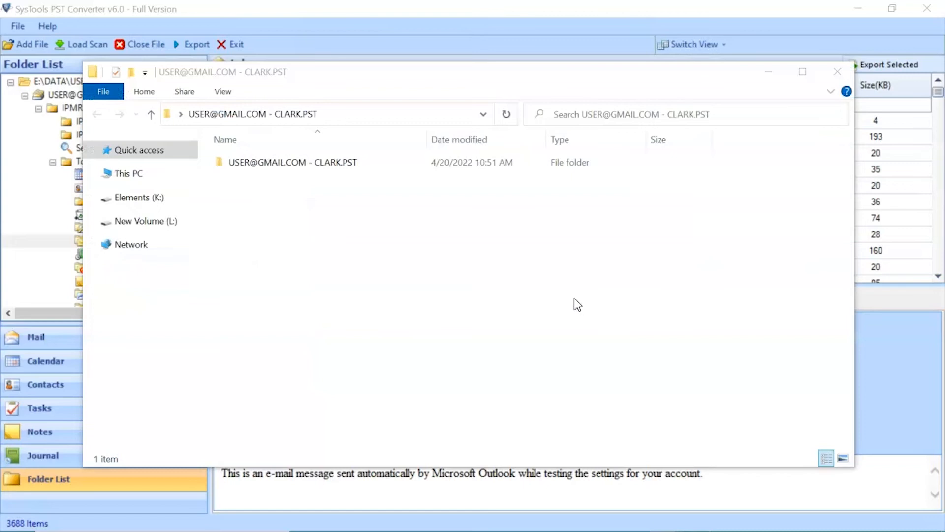
{"action": "left_click", "coordinate": [293, 163]}
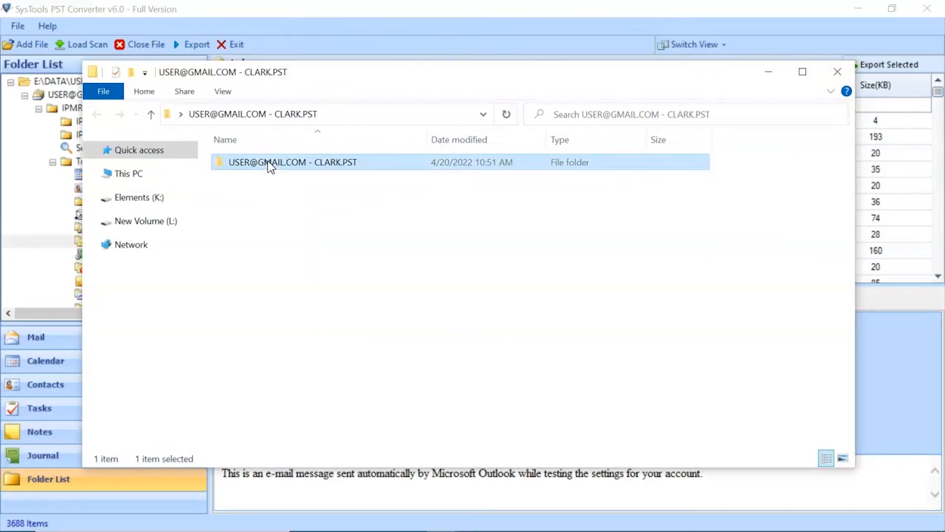
{"action": "double_click", "coordinate": [292, 161]}
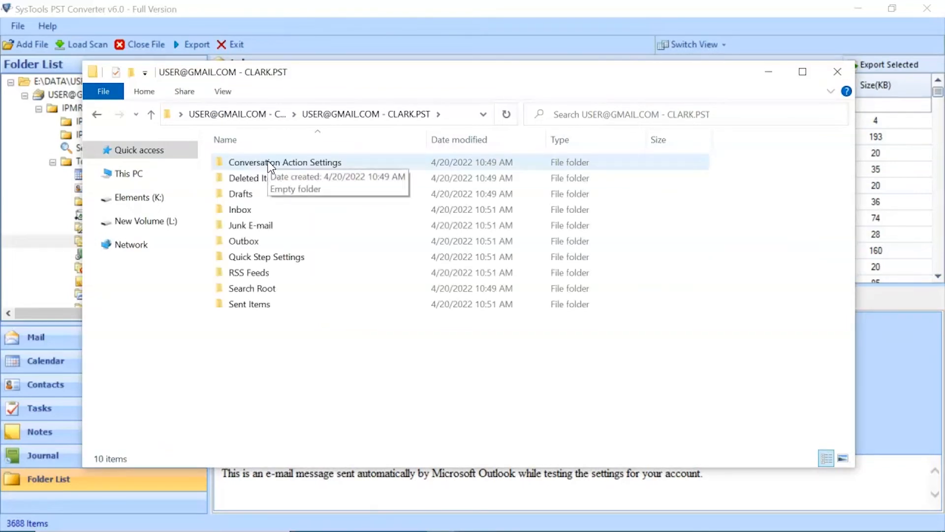
{"action": "left_click", "coordinate": [239, 209]}
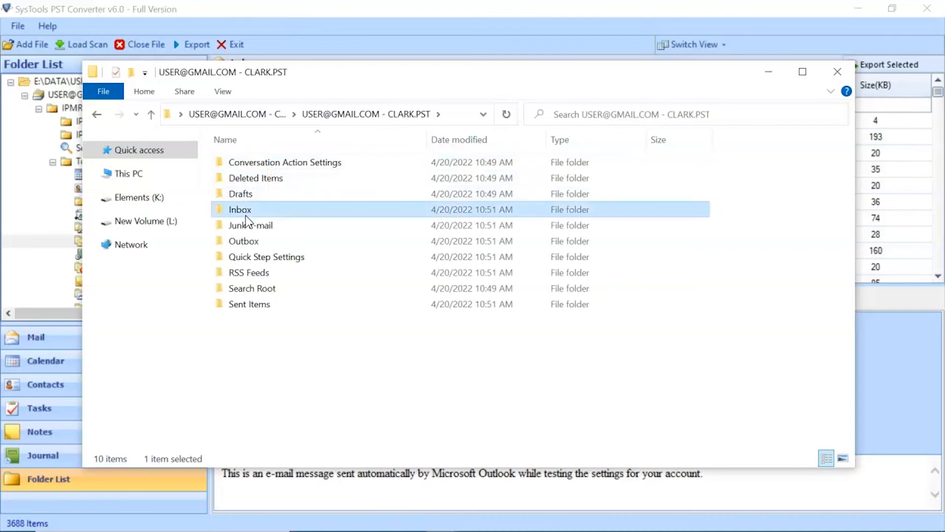
{"action": "double_click", "coordinate": [240, 209]}
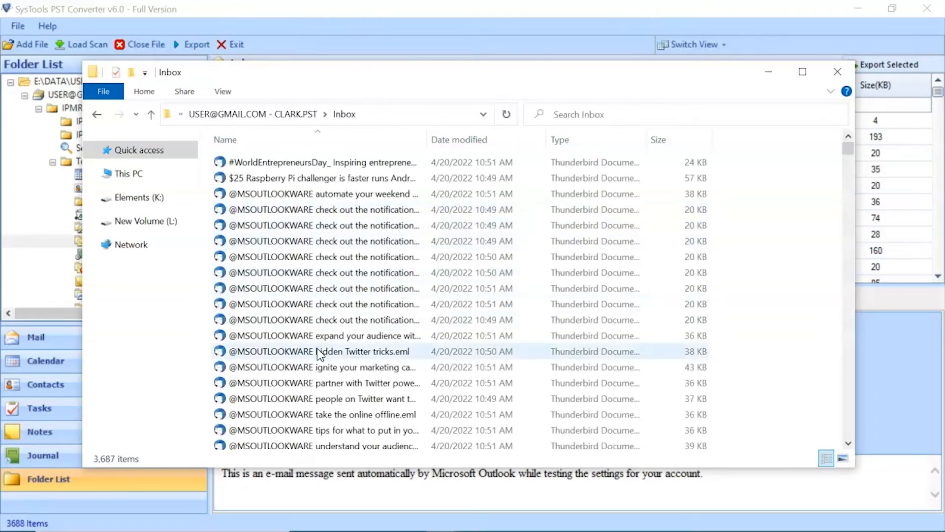